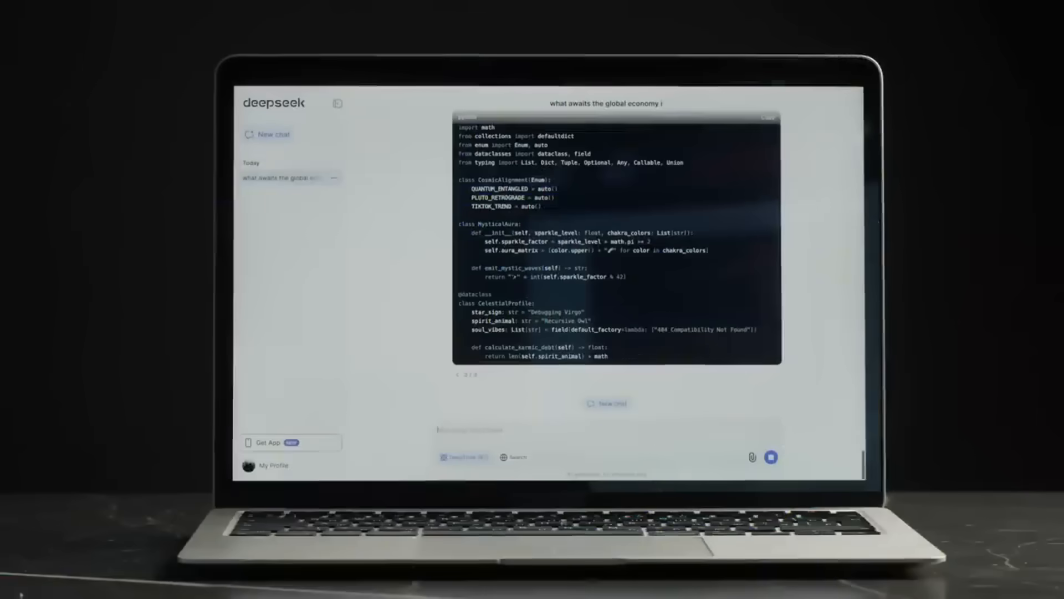
# - Enter a prompt in the new chat (a counterfeit-coin weighing puzzle among 26 coins) and send it
pyautogui.scroll(-3)
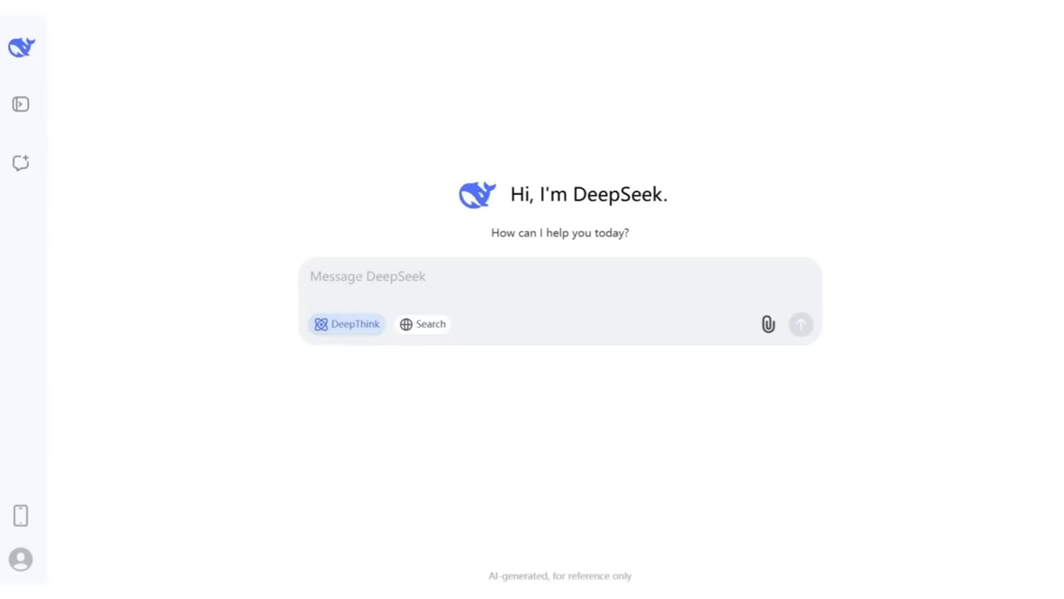
pyautogui.write('Among 26 identical-looking coins, one is counterfeit and lighter than the others. Using a balance scale without a pointer and weights, what is the minimum number of weighings needed to find this counterfeit coin?')
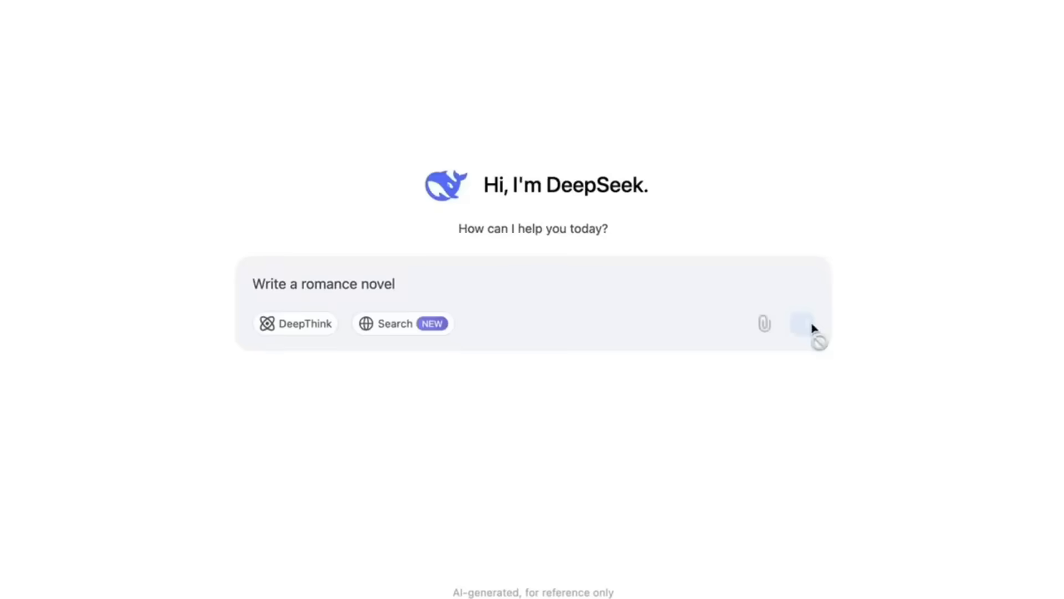
pyautogui.click(801, 322)
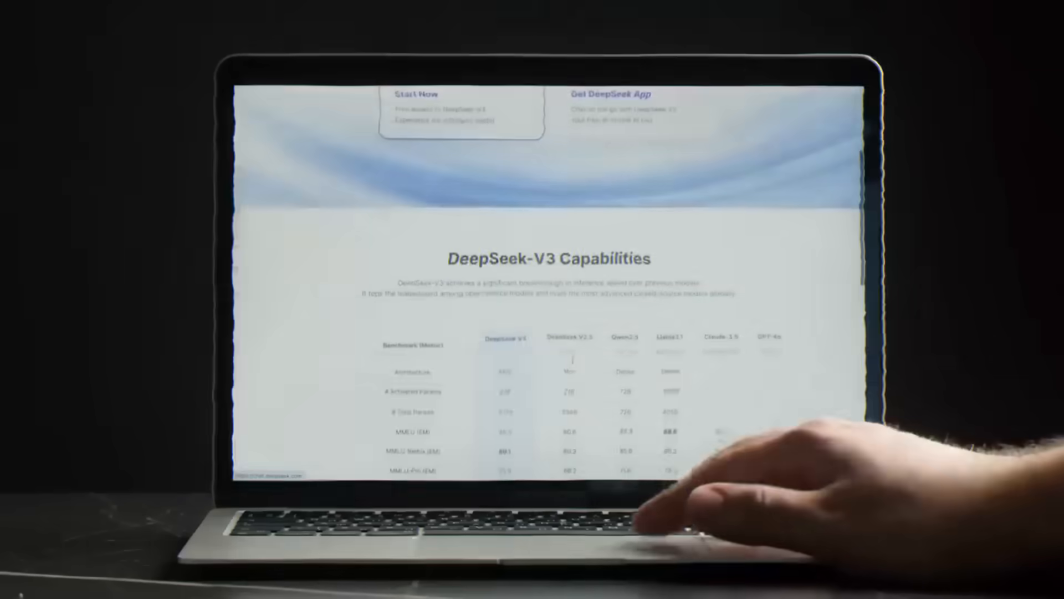
# - Scroll the DeepSeek homepage down to the DeepSeek-V3 Capabilities benchmark table
pyautogui.scroll(-3)
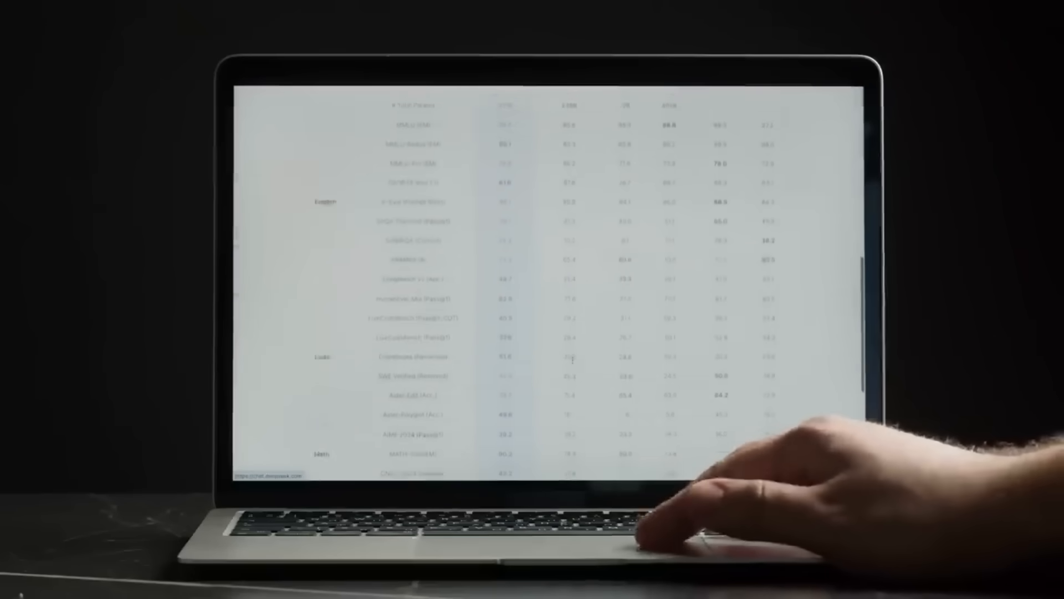
pyautogui.scroll(-3)
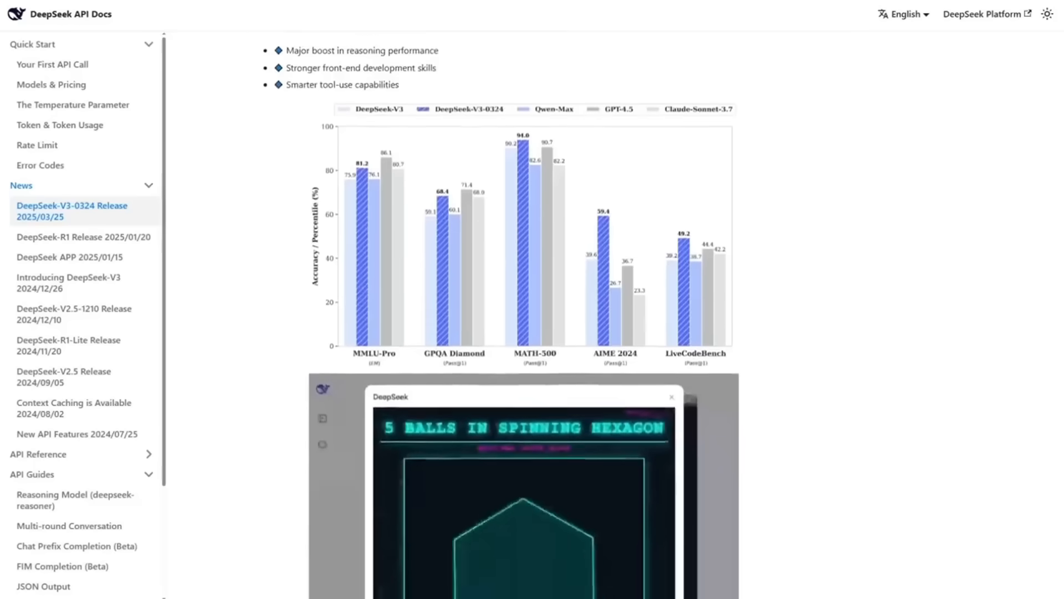
# - Show the 'DeepSeek-V3-0324 Release 2025/03/25' news page with its benchmark bar chart
pyautogui.click(68, 237)
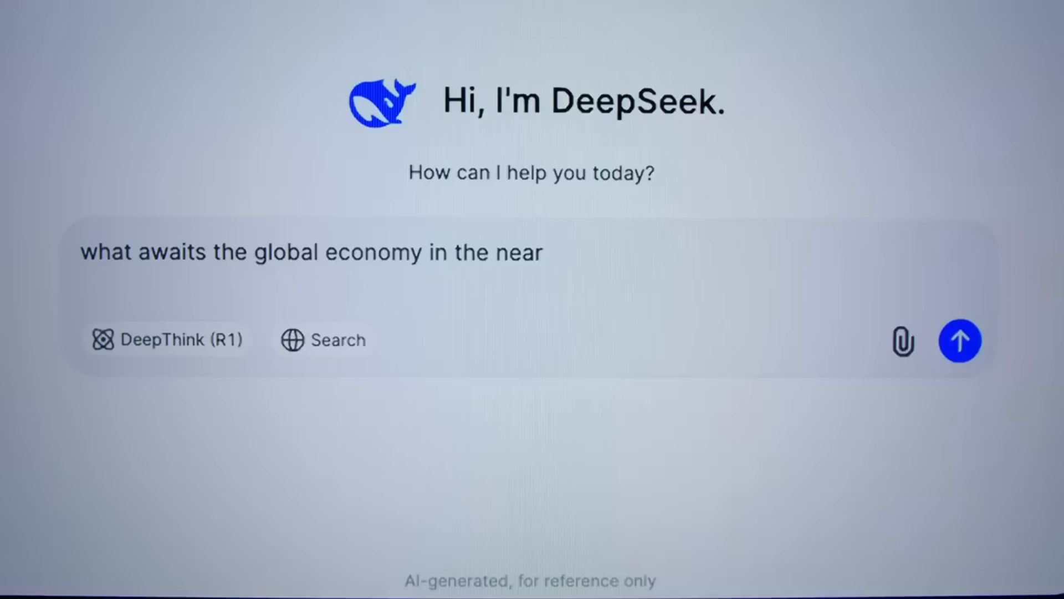
# - Send 'what awaits the global economy in the near future' and read the geopolitical-risks answer
pyautogui.click(960, 341)
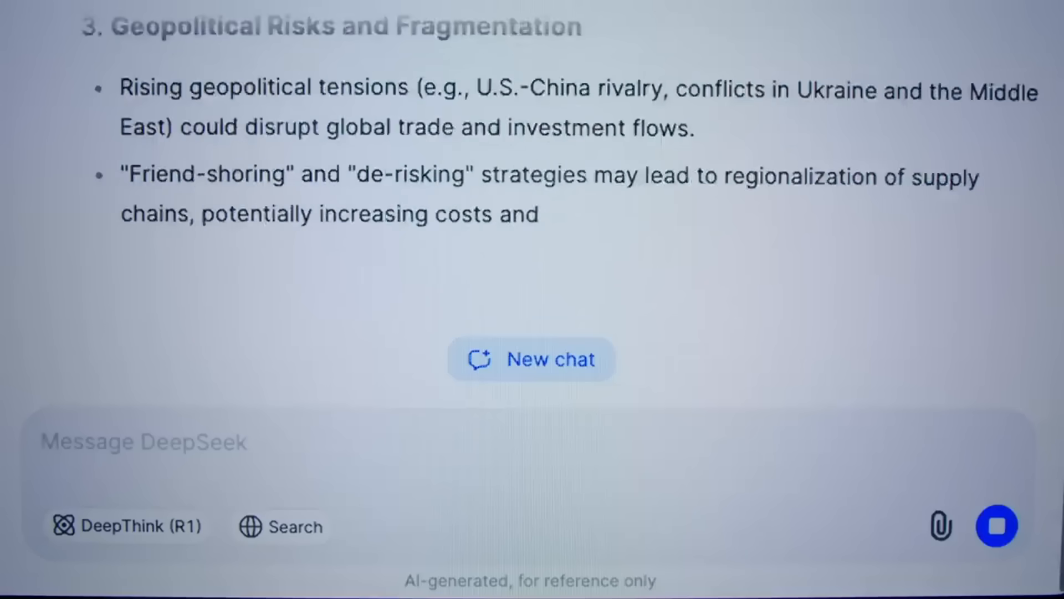
pyautogui.scroll(-3)
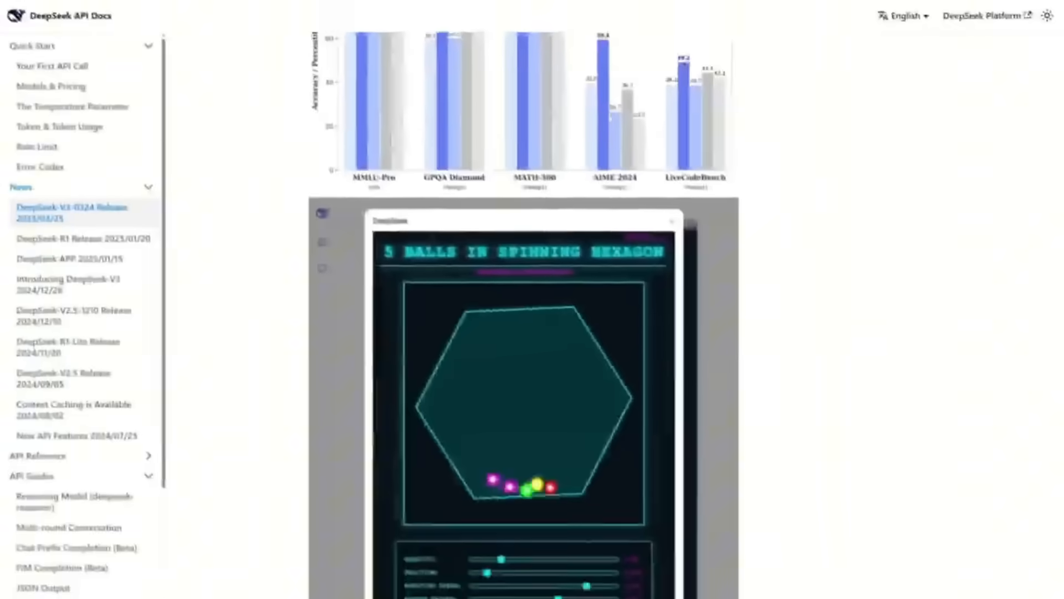
# - Scroll the V3-0324 release page past the chart to the 5 Balls in Spinning Hexagon demo
pyautogui.scroll(-3)
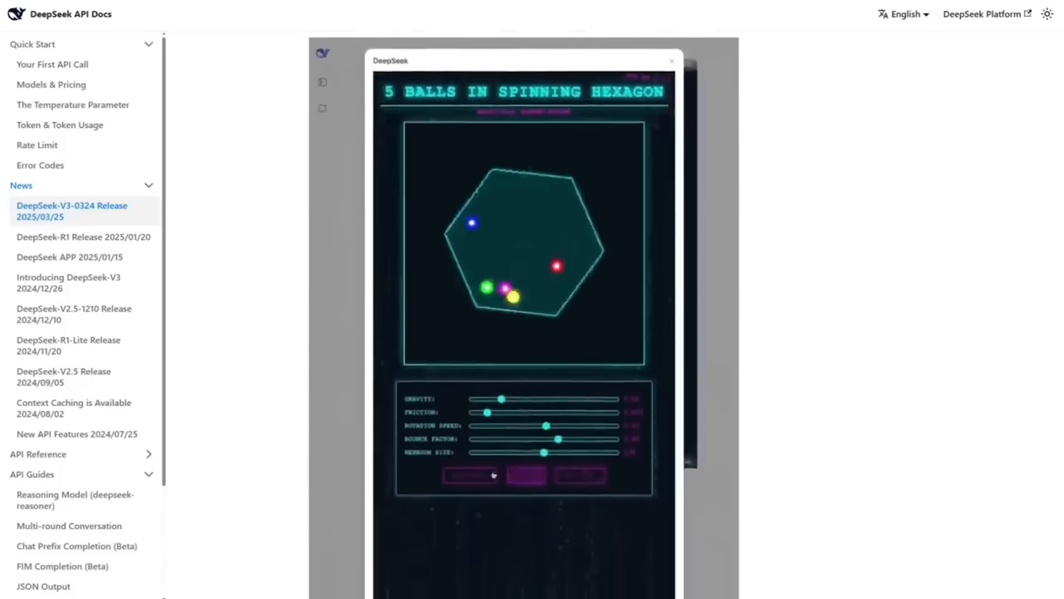
pyautogui.scroll(-3)
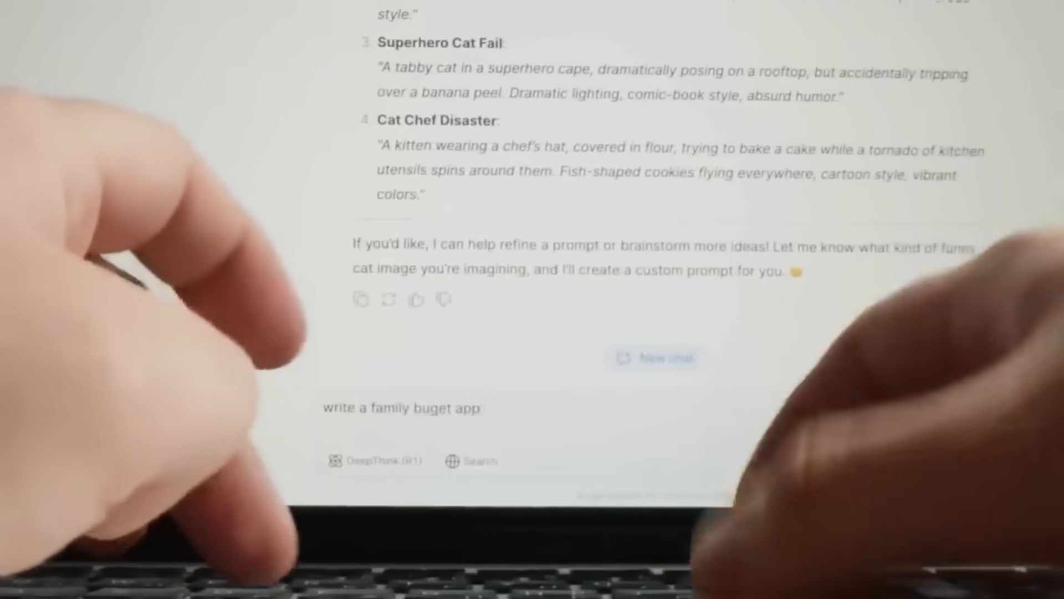
# - Complete and send 'write a family buget app code', then view the AI productivity and climate sections
pyautogui.write('code')
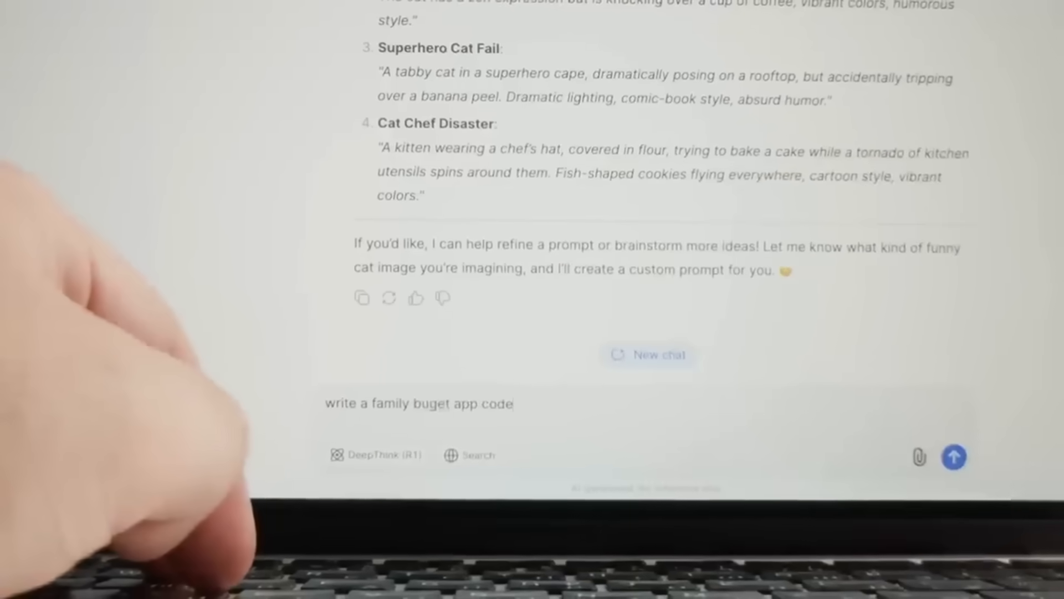
pyautogui.click(954, 455)
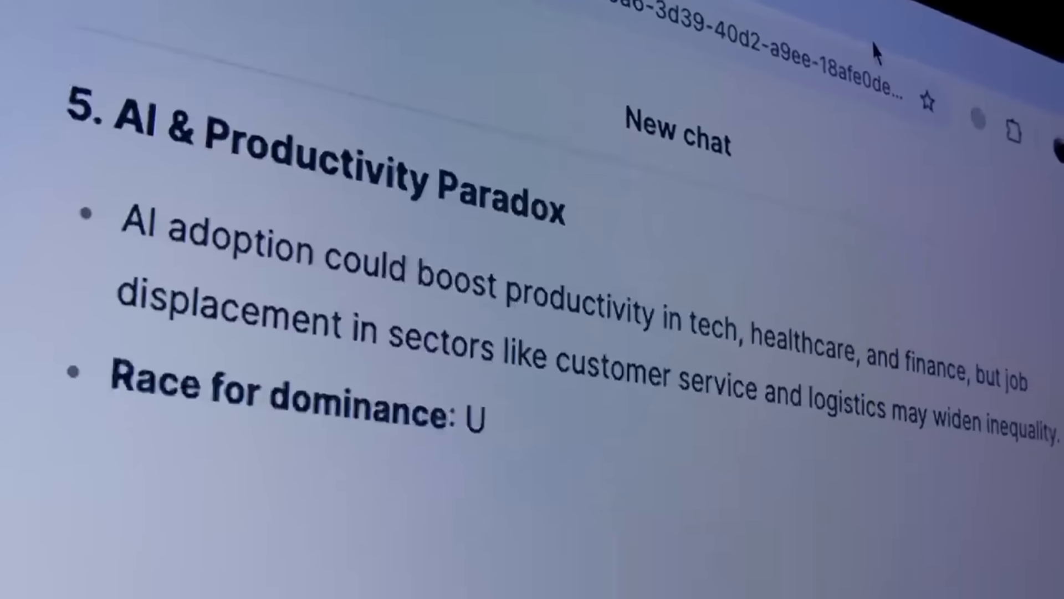
pyautogui.scroll(-3)
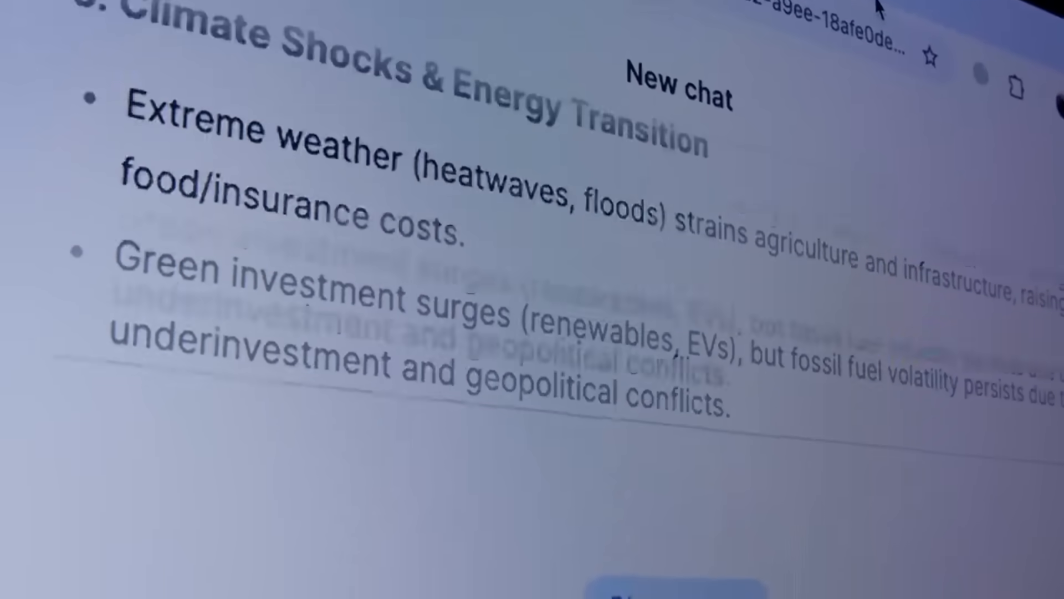